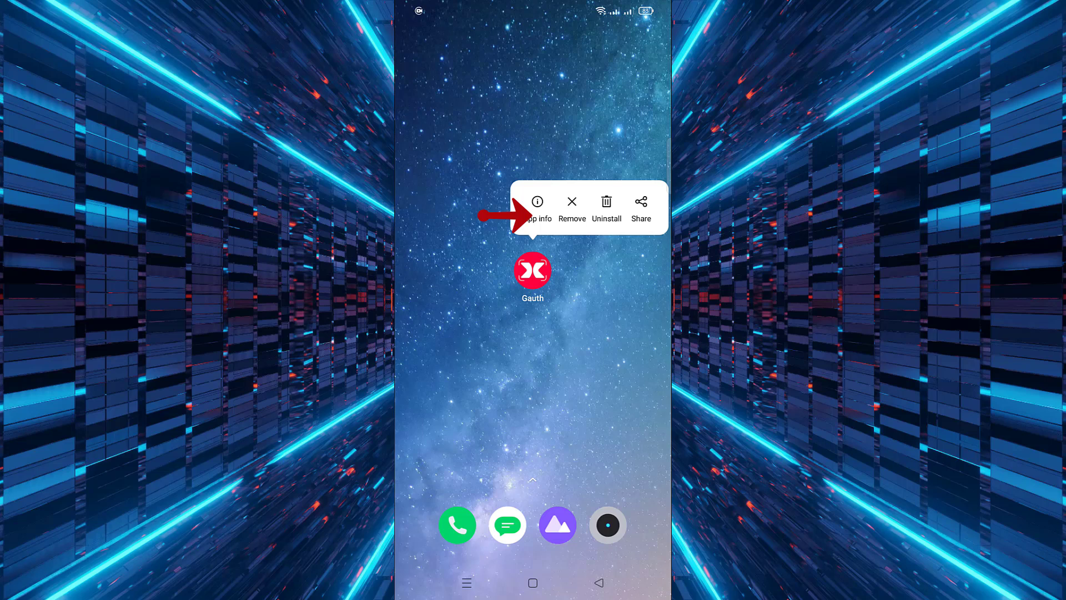
Open Gauth's app info from the launcher and go to its camera permission page.
left_click(537, 207)
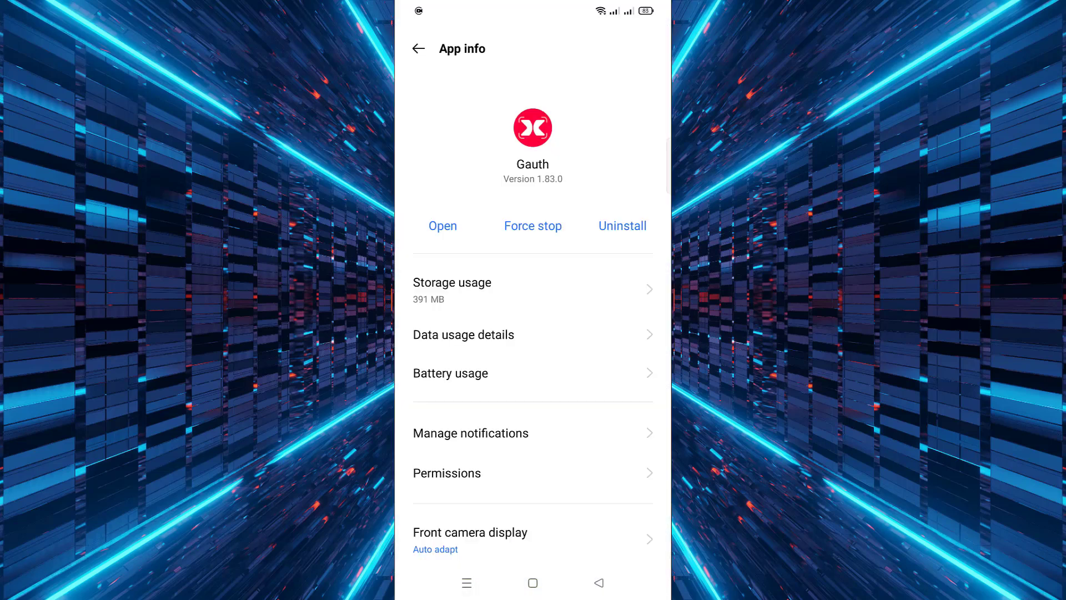
left_click(533, 473)
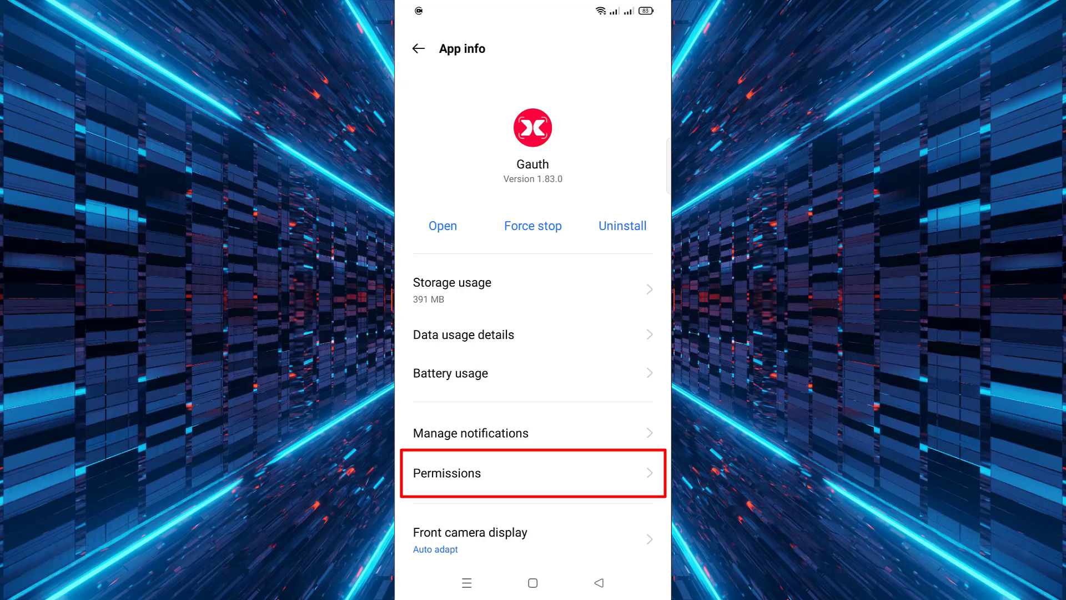
left_click(533, 472)
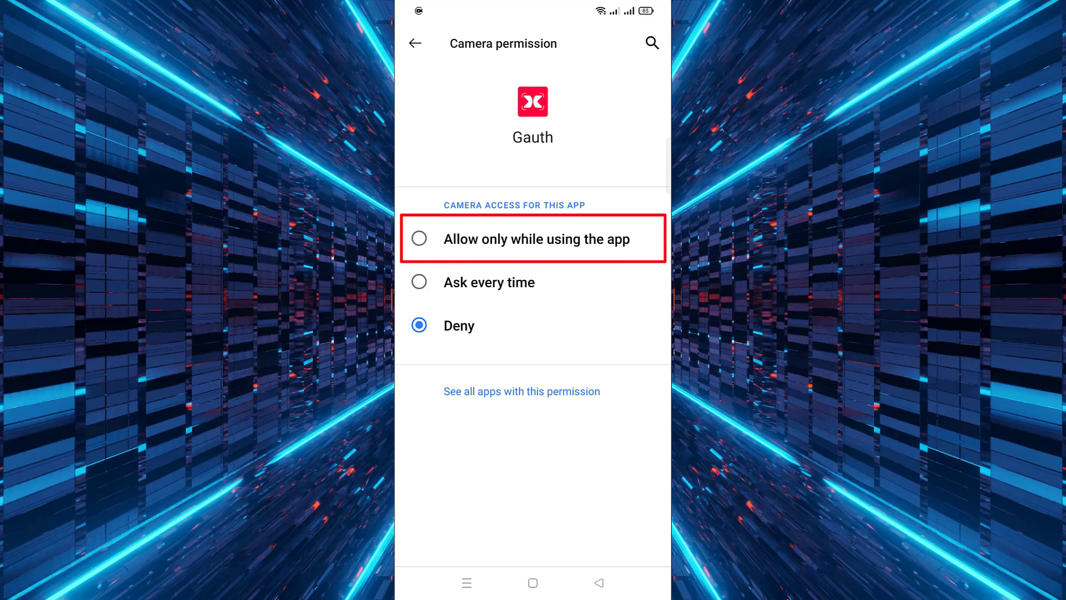
Change Gauth's camera access from Deny to 'Allow only while using the app'.
left_click(419, 239)
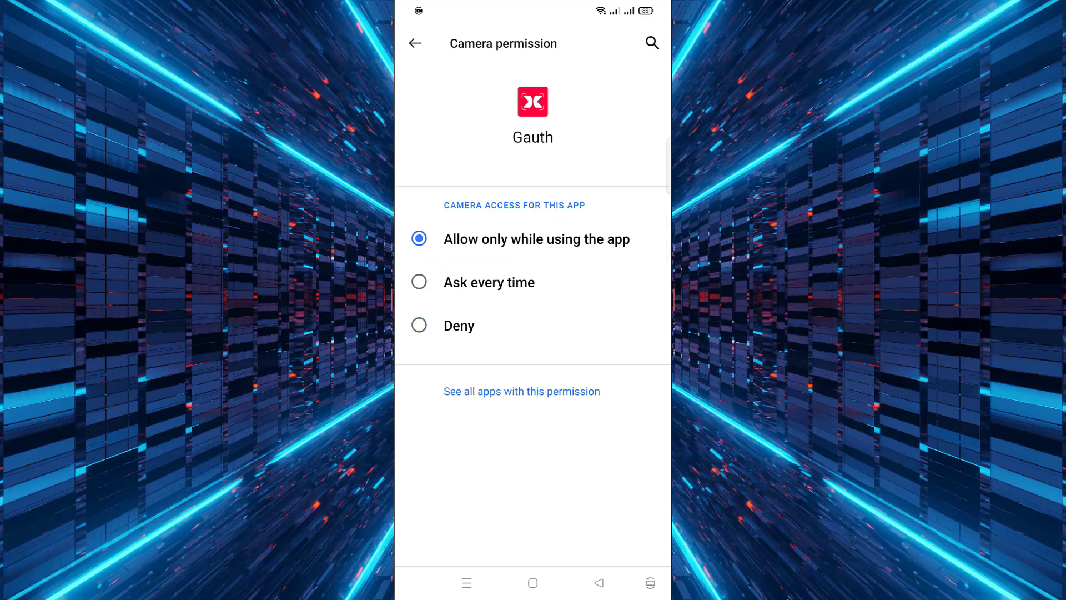